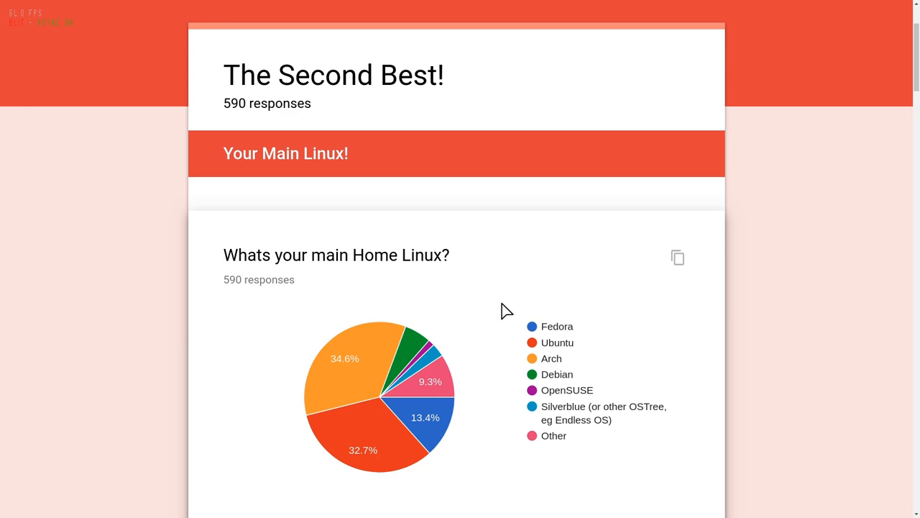
mouse_move(434, 432)
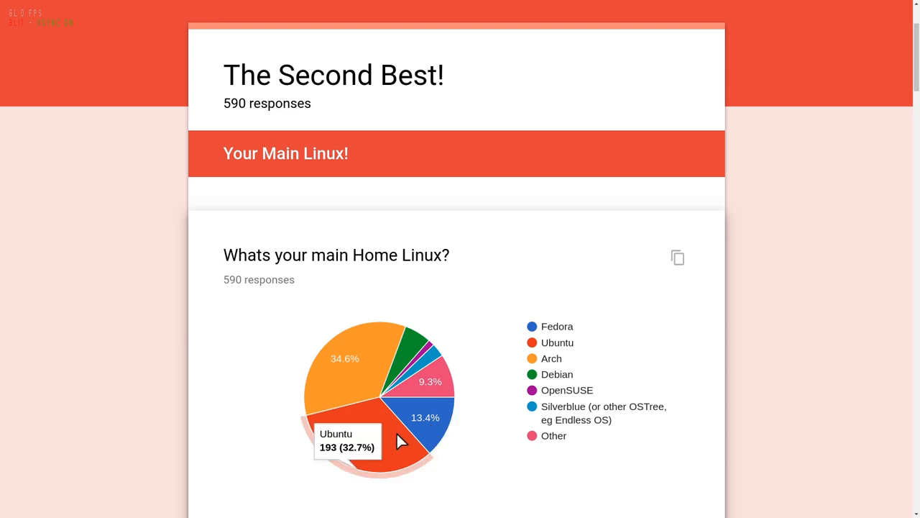
mouse_move(383, 437)
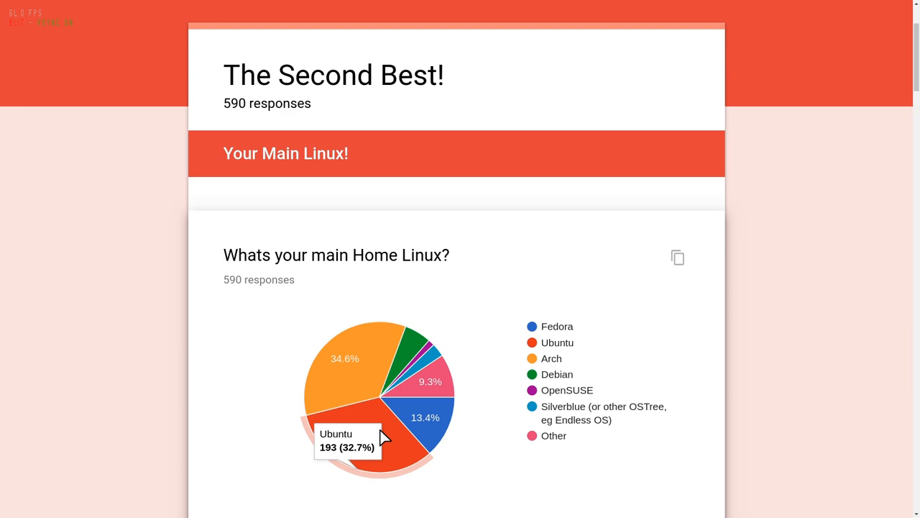
mouse_move(348, 377)
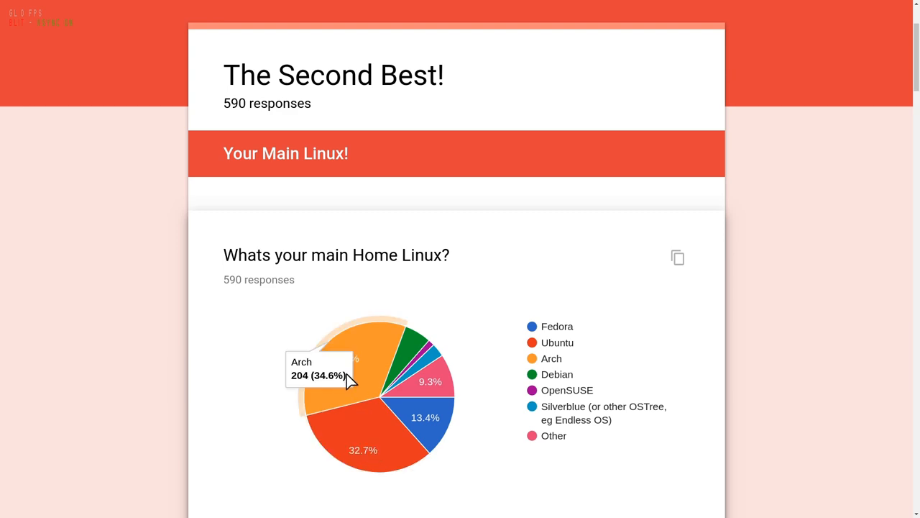
mouse_move(260, 408)
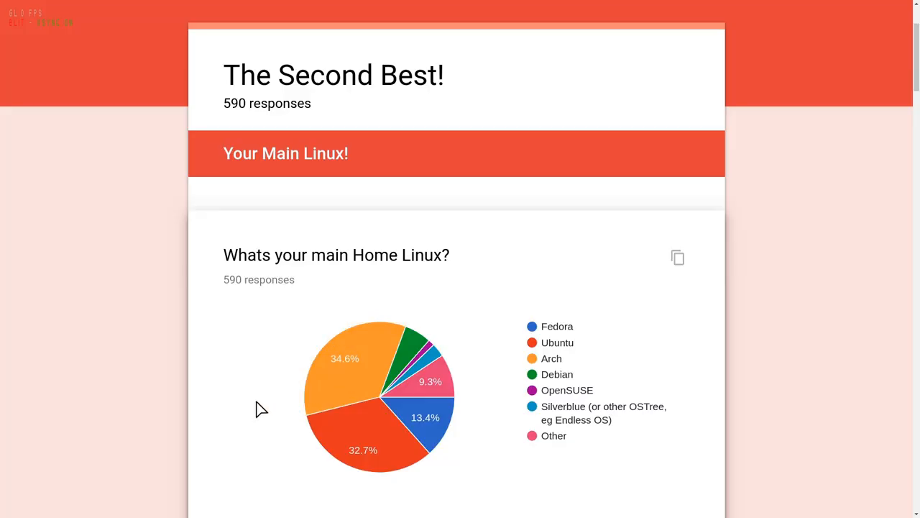
Scroll through the introductory section of the CentOS Stream release notes
scroll(down, 3)
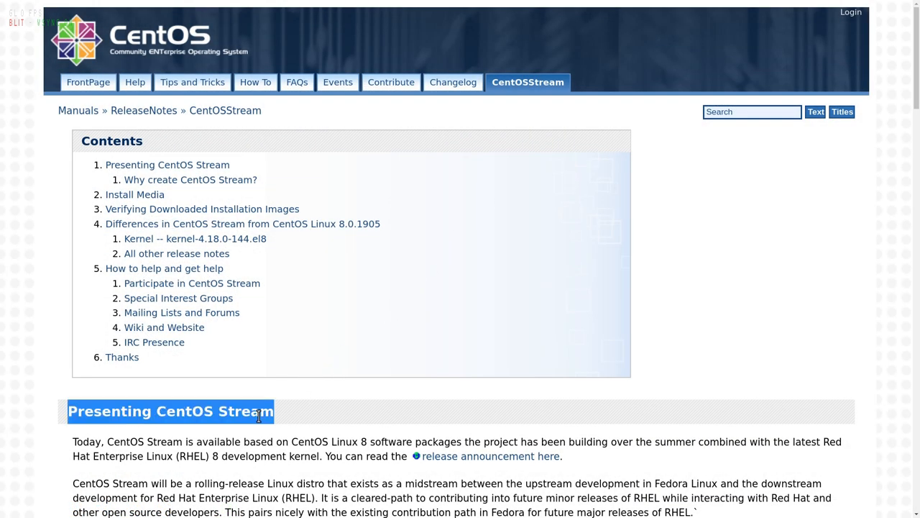
scroll(down, 3)
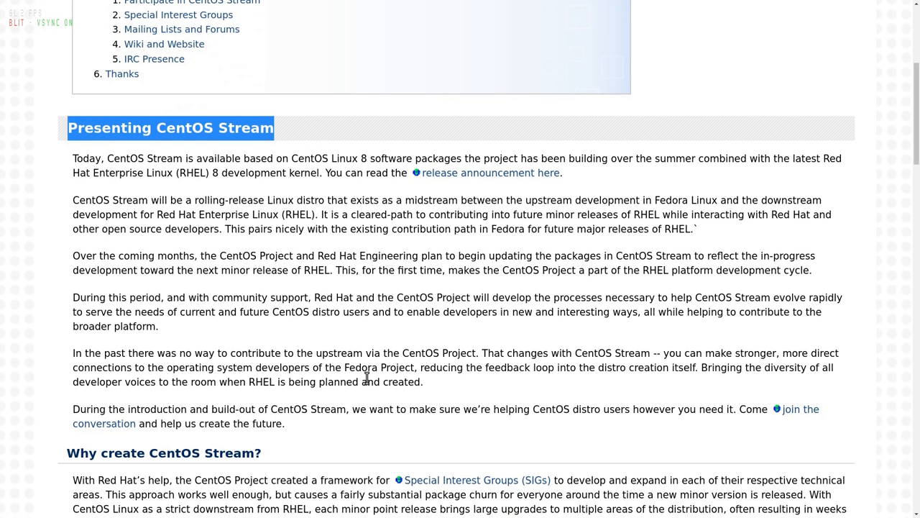
scroll(down, 3)
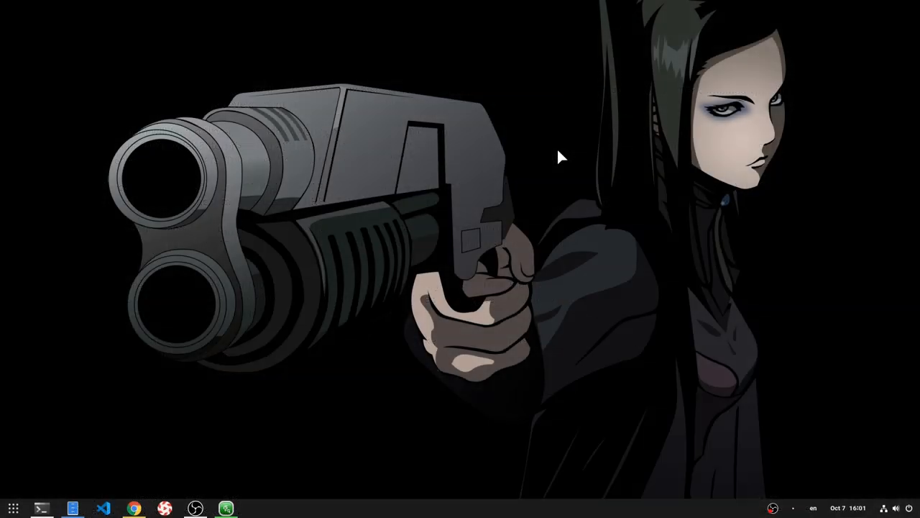
Launch Tilix and run 'sudo dnf update', reaching the sudo password prompt
click(40, 509)
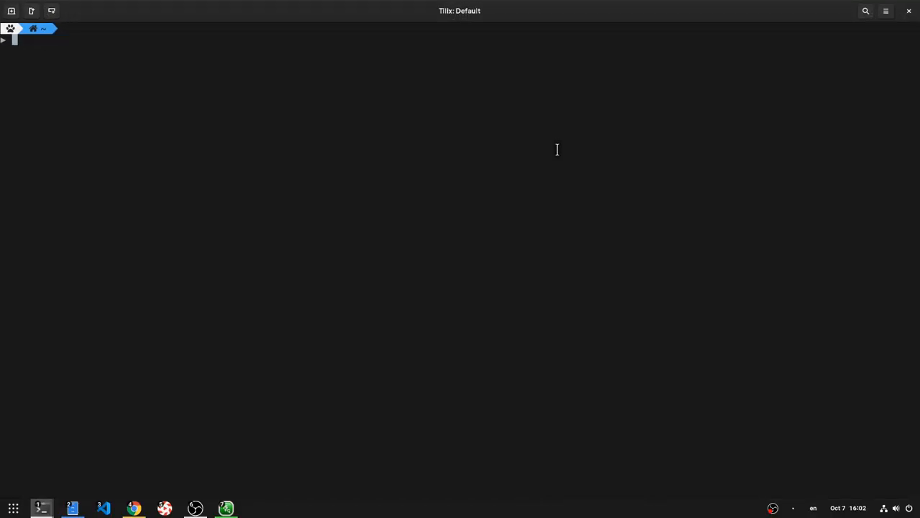
text(sudo dnf up)
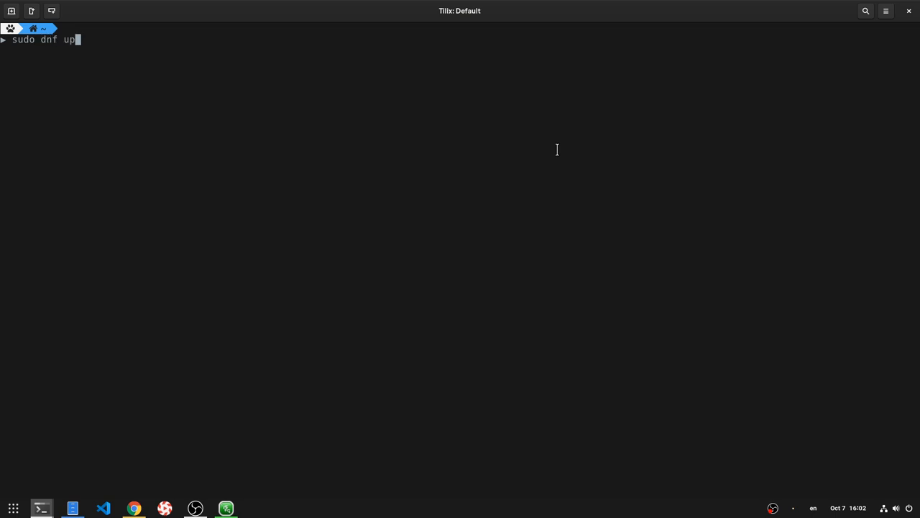
key(Return)
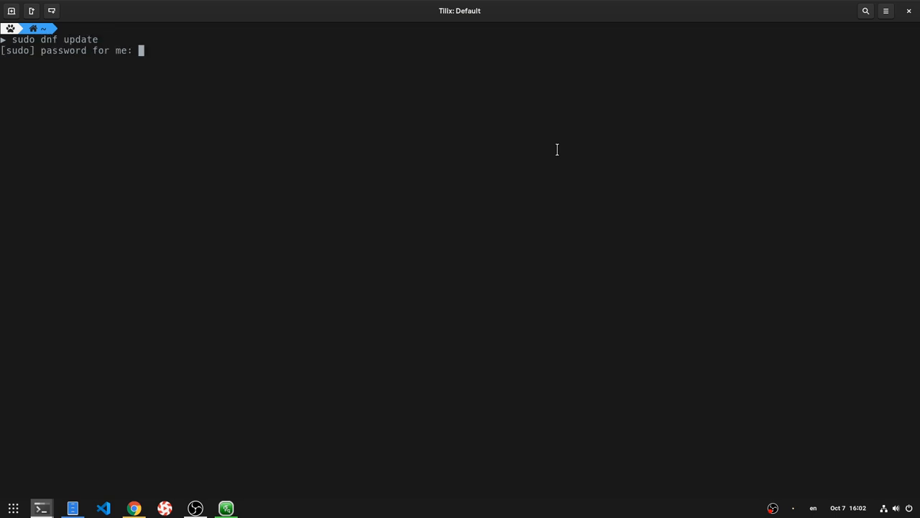
Submit the sudo password to show the dnf transaction summary (5 installs, 8 upgrades, 7 removals)
key(Return)
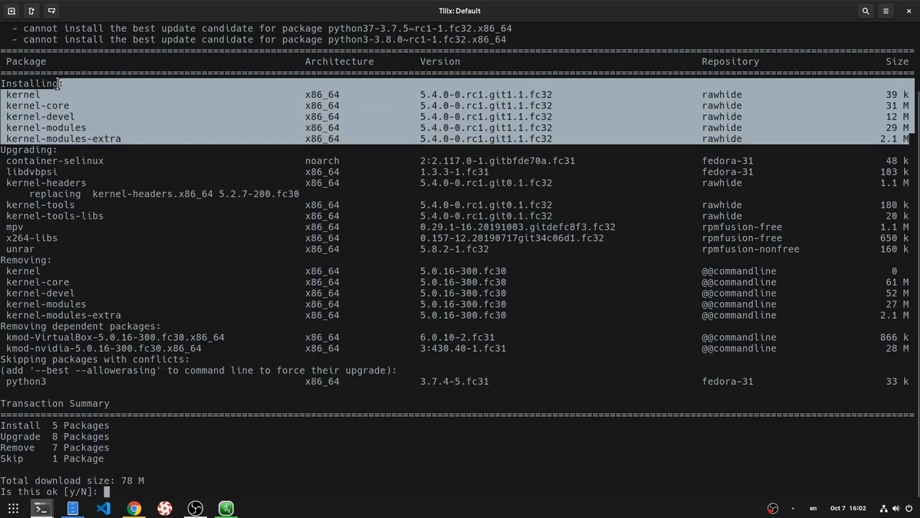
mouse_move(660, 240)
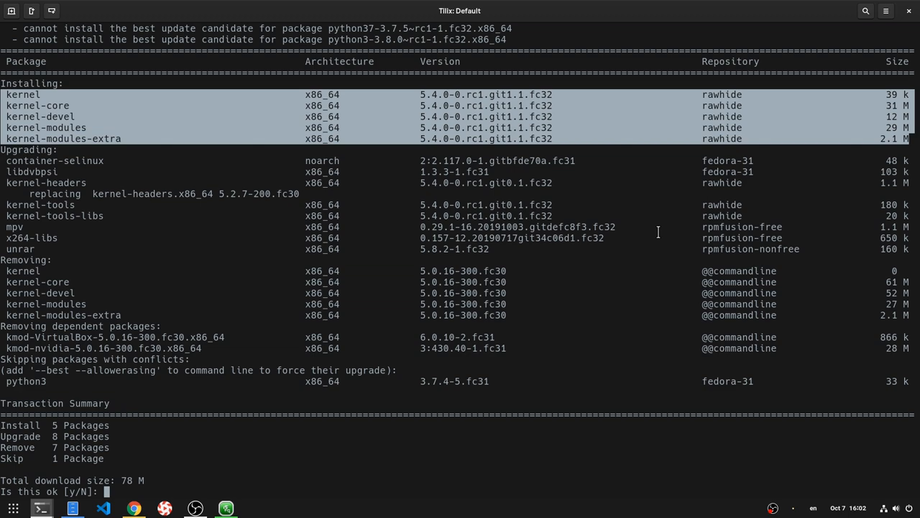
mouse_move(670, 249)
text(clea)
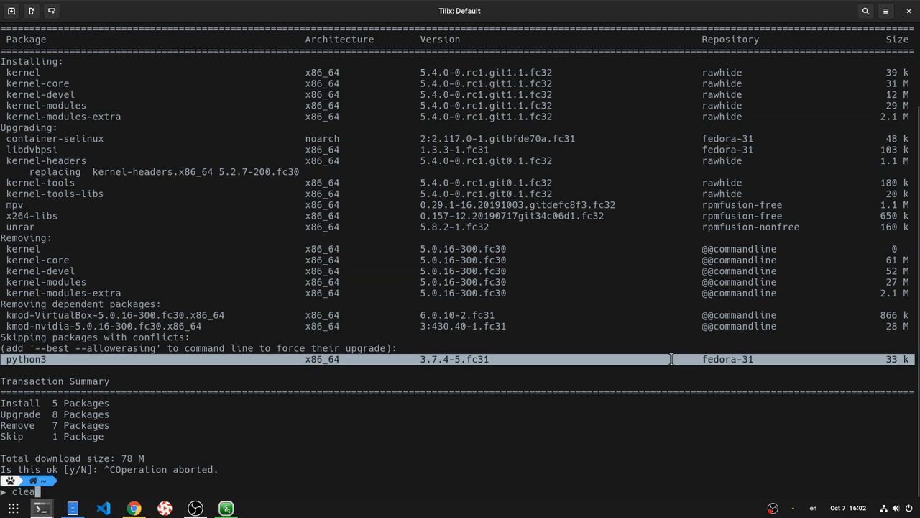
Clear the screen and run 'sudo dnf repository-packages fedora-31 upgrade --nogpgcheck'
key(Return)
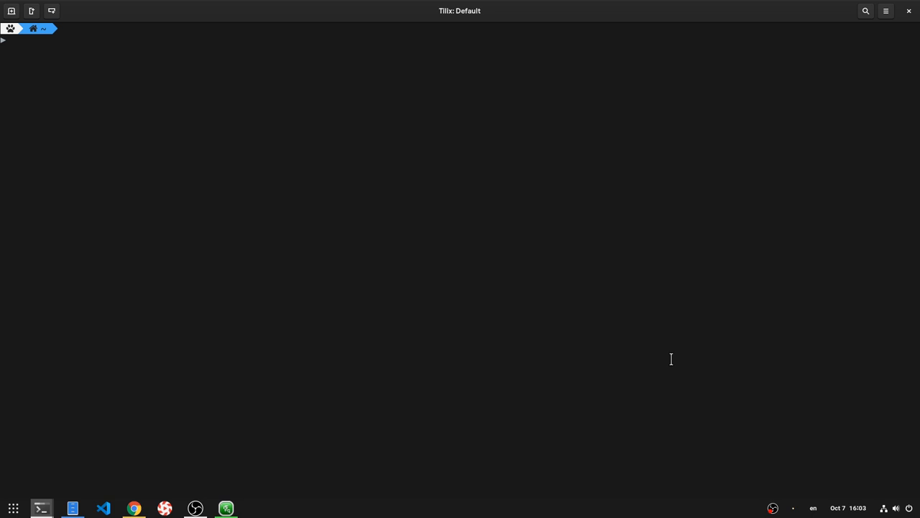
text(sudo dnf)
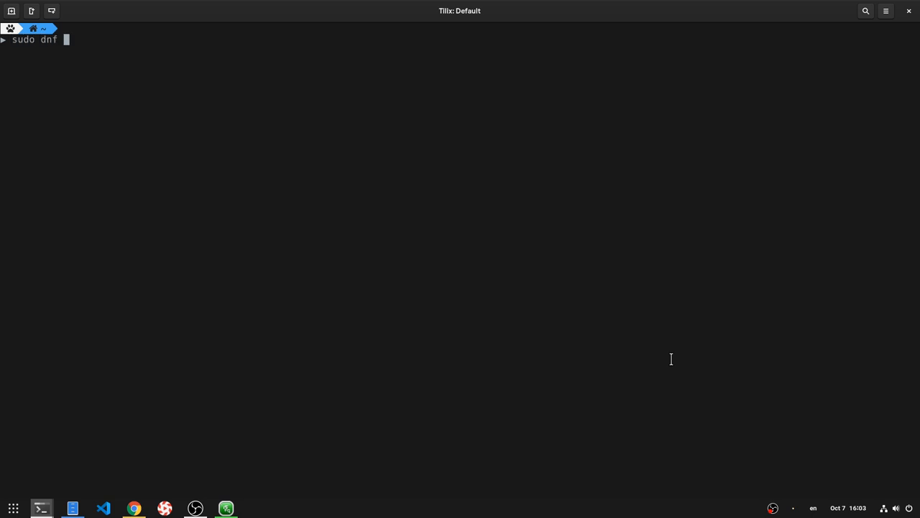
text(repository-packages)
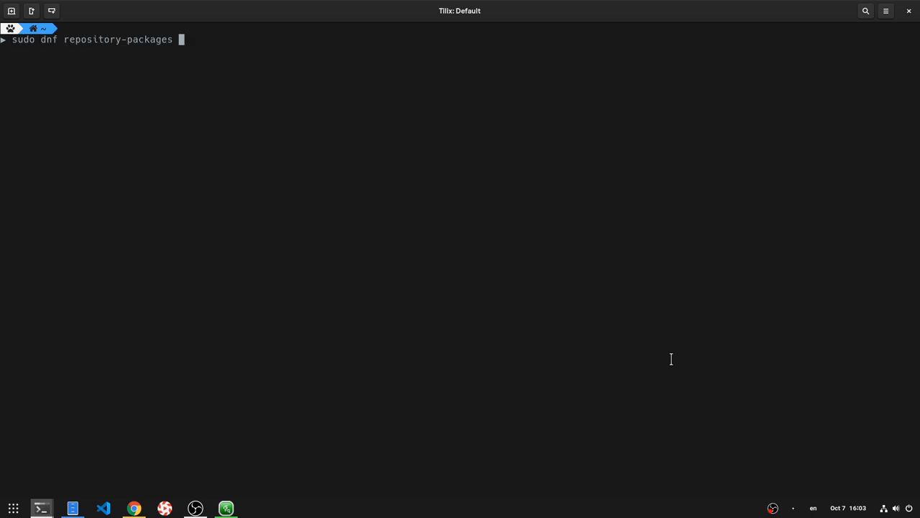
text(fedora-)
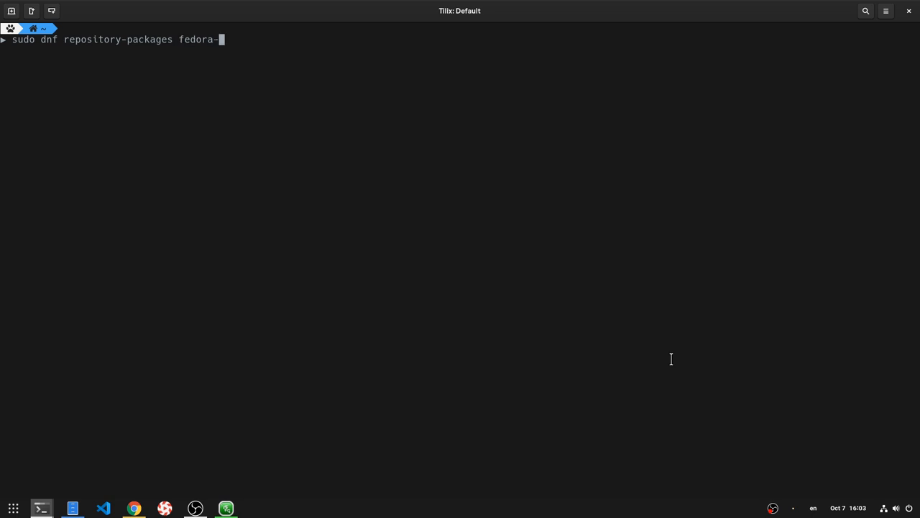
text(31 upg)
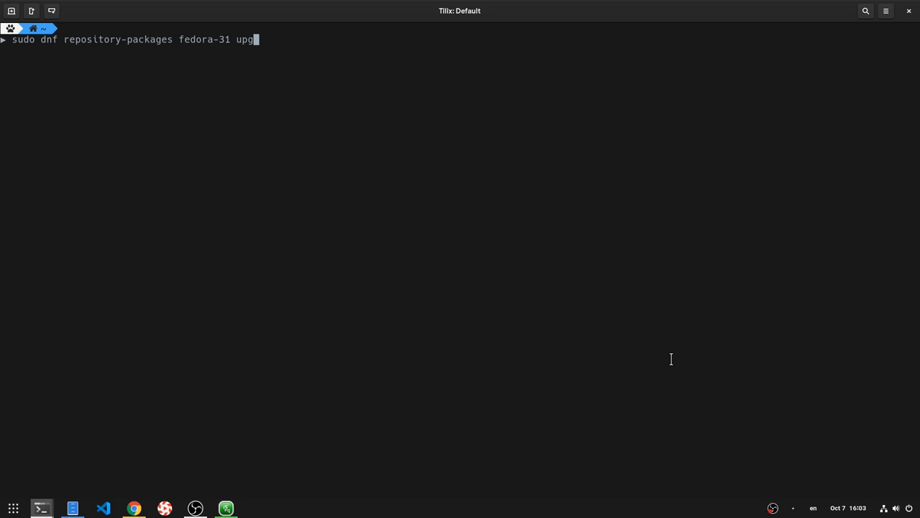
text(rade --nogp)
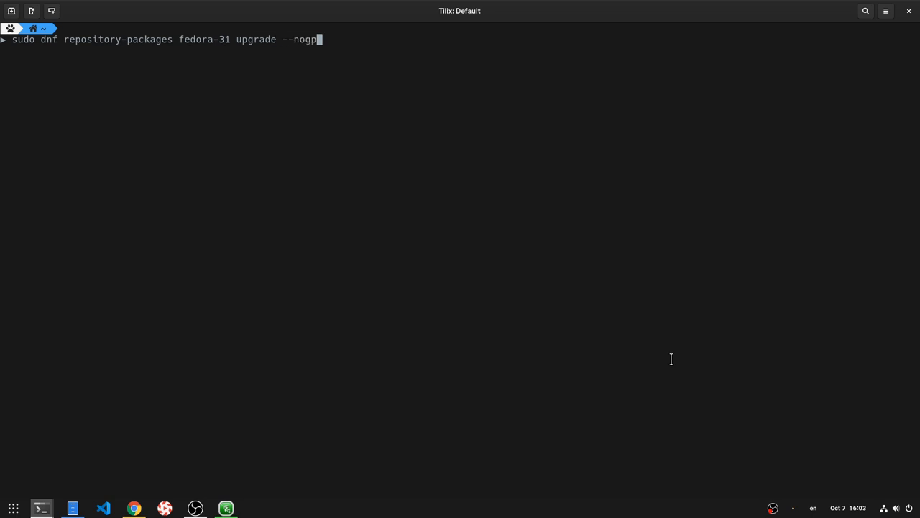
key(Return)
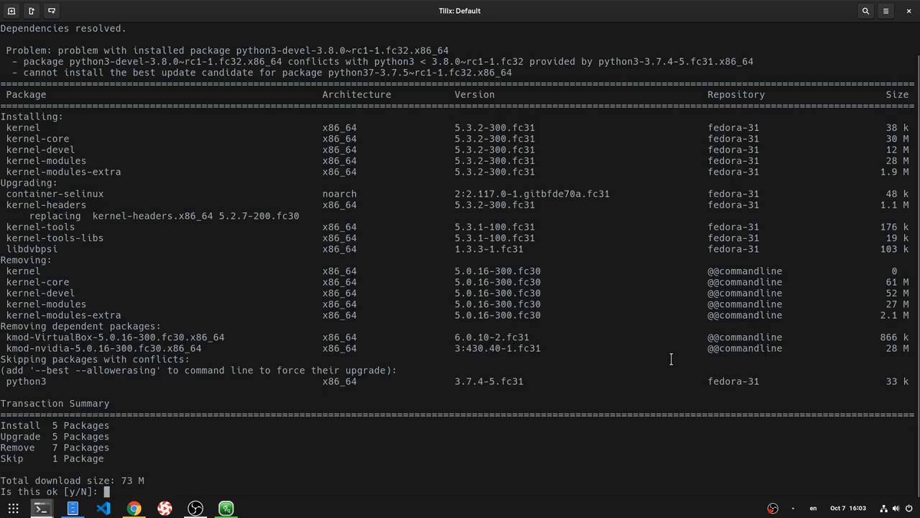